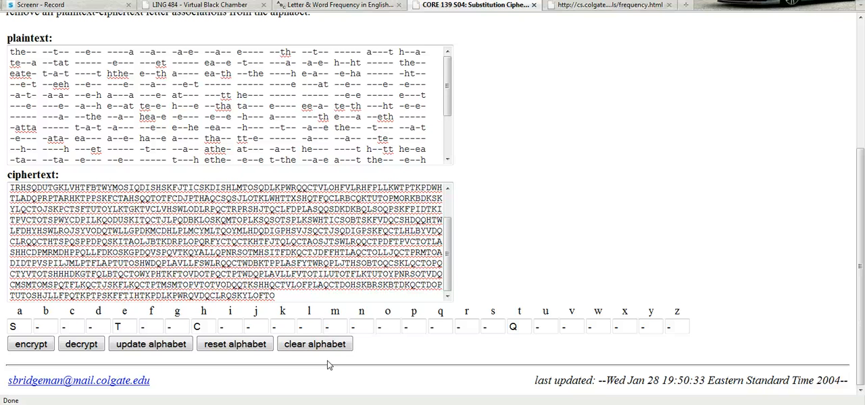
{"action": "mouse_move", "coordinate": [400, 354]}
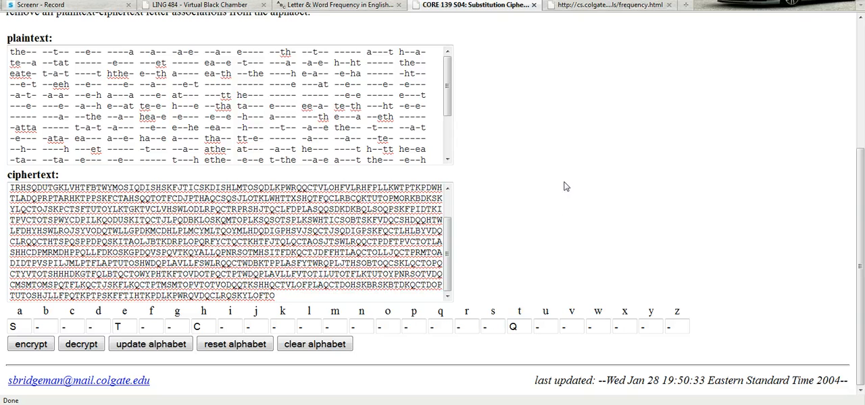
{"action": "mouse_move", "coordinate": [467, 251]}
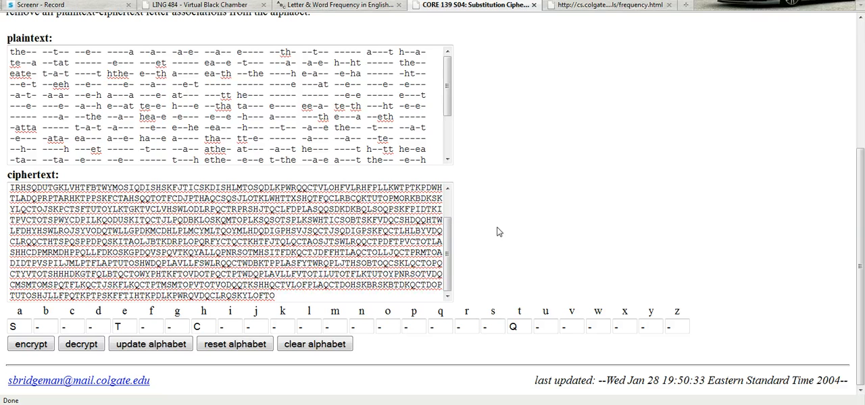
{"action": "mouse_move", "coordinate": [503, 233]}
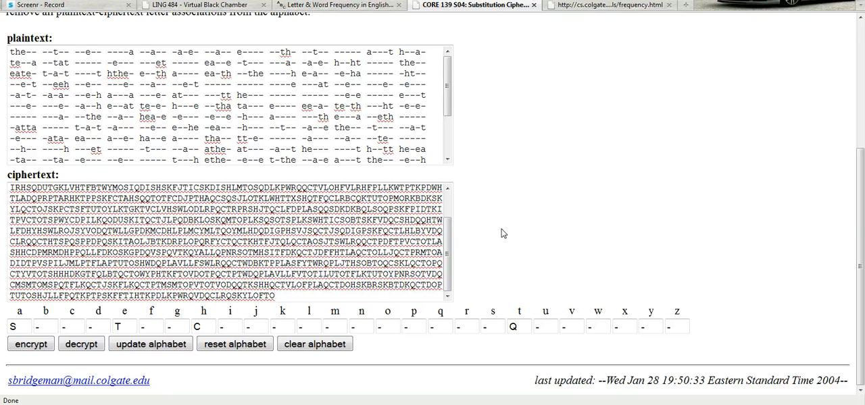
Assign key letters S, T, C and Q so t, h, e and a appear in the decrypted plaintext
{"action": "double_click", "coordinate": [18, 52]}
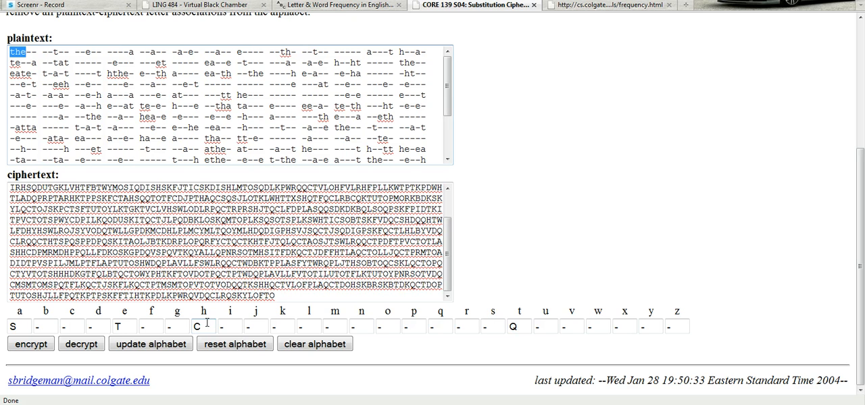
{"action": "mouse_move", "coordinate": [130, 316]}
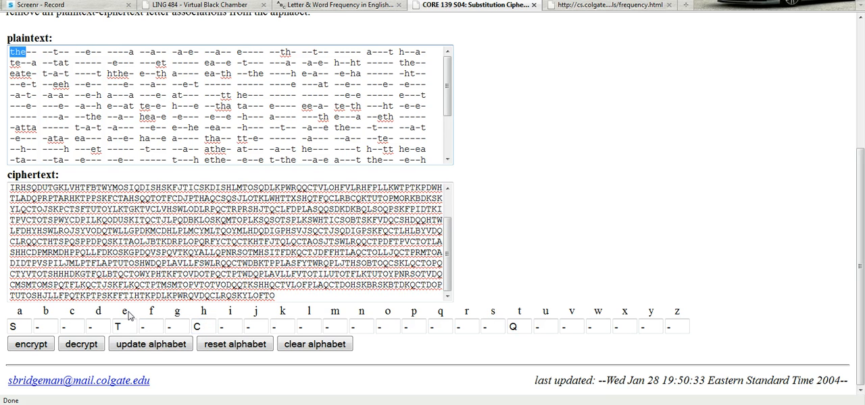
{"action": "left_click", "coordinate": [18, 327]}
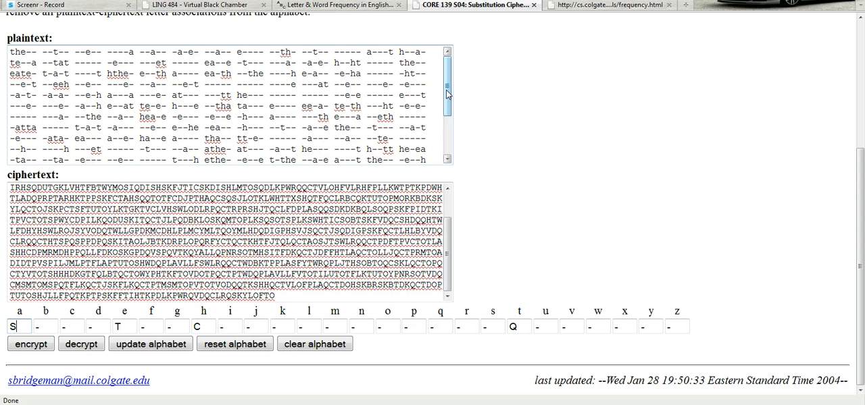
{"action": "mouse_move", "coordinate": [449, 91]}
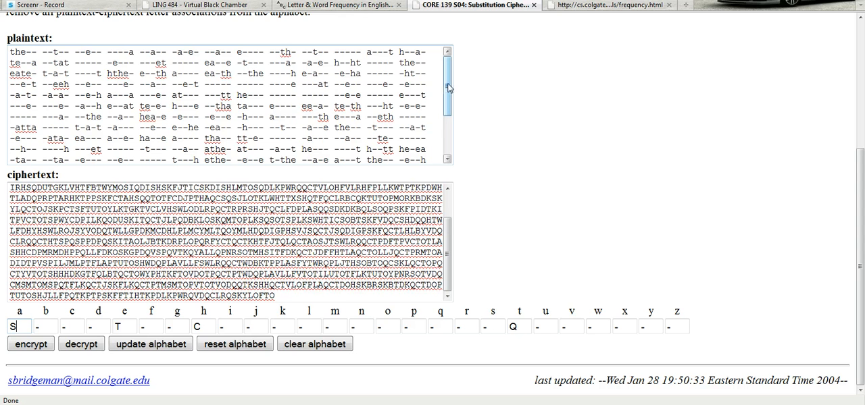
{"action": "scroll", "scroll_direction": "down", "scroll_amount": 3}
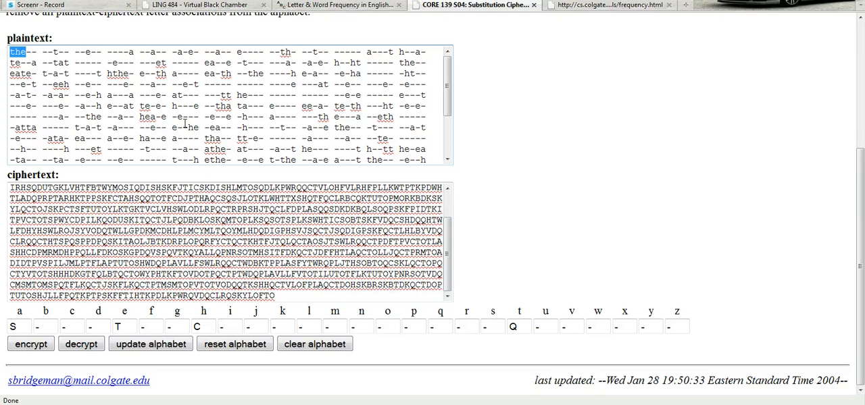
{"action": "mouse_move", "coordinate": [333, 143]}
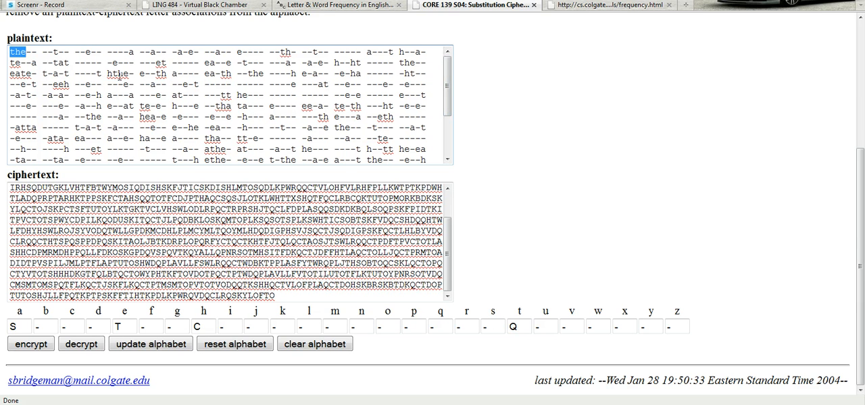
{"action": "scroll", "scroll_direction": "down", "scroll_amount": 3}
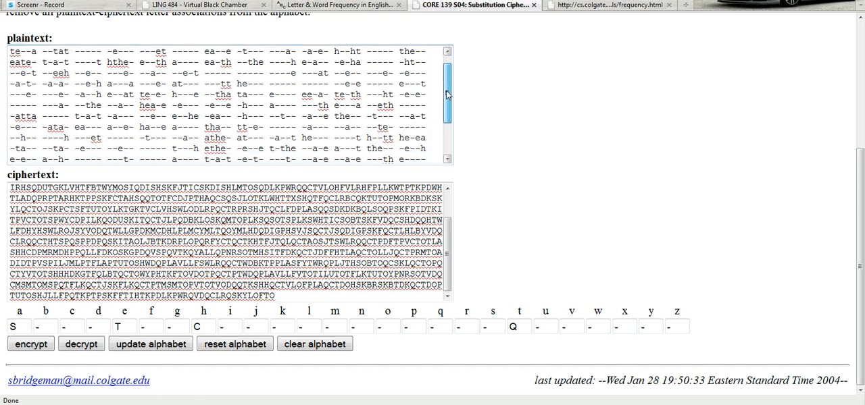
{"action": "scroll", "scroll_direction": "down", "scroll_amount": 3}
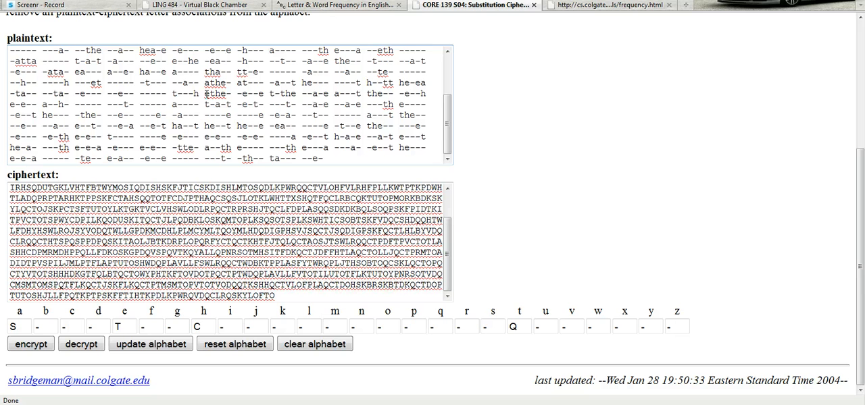
{"action": "mouse_move", "coordinate": [227, 108]}
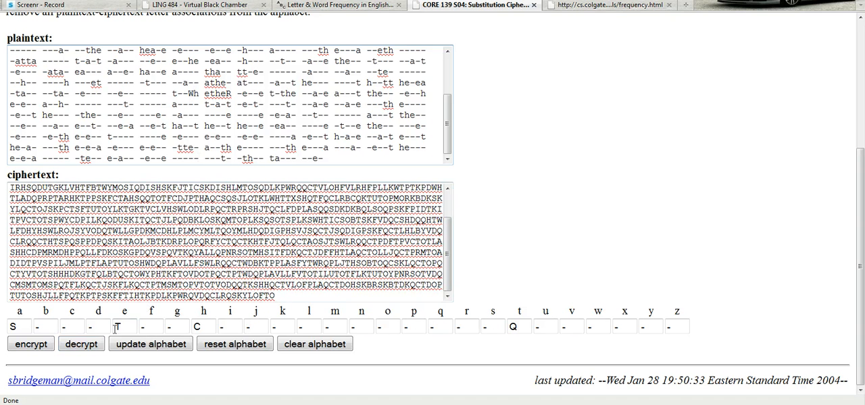
{"action": "left_click", "coordinate": [150, 345]}
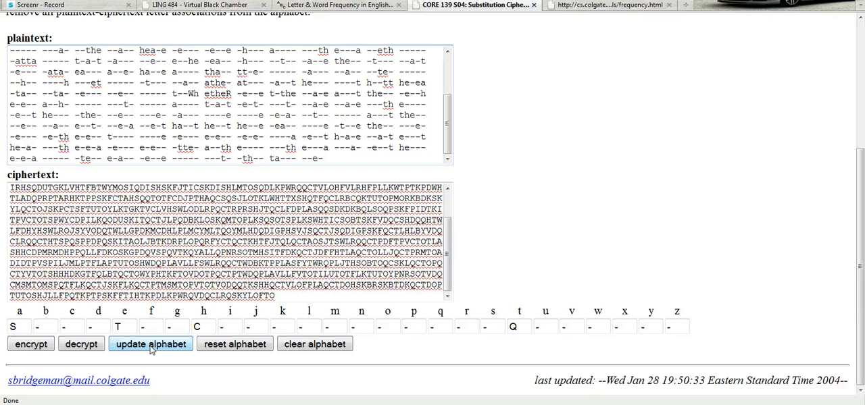
Try trial key letters for r and w, then remove them and restore the four-letter decryption
{"action": "left_click", "coordinate": [151, 345]}
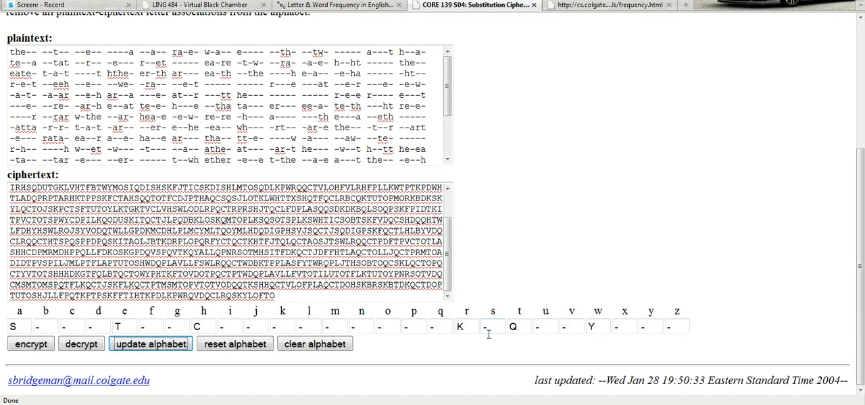
{"action": "scroll", "scroll_direction": "down", "scroll_amount": 3}
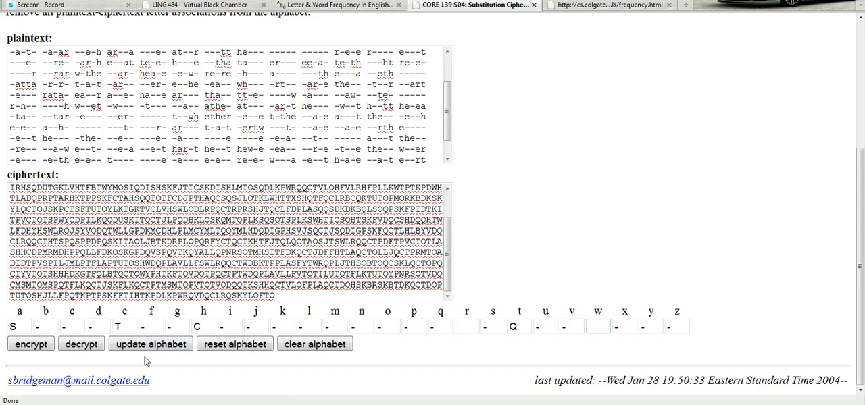
{"action": "left_click", "coordinate": [81, 345]}
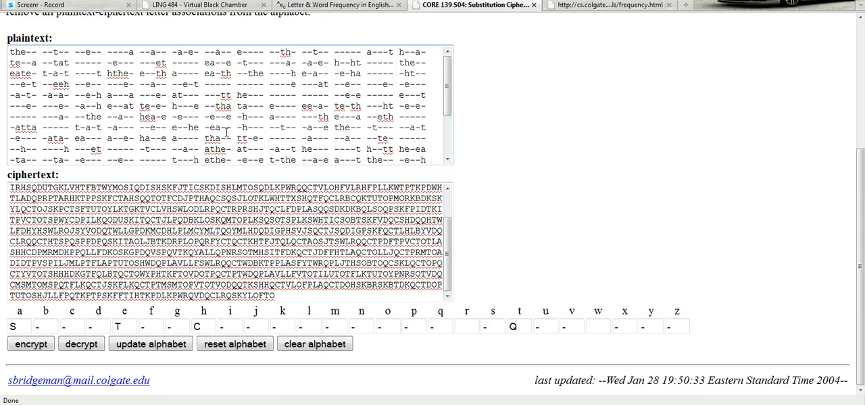
{"action": "mouse_move", "coordinate": [230, 101]}
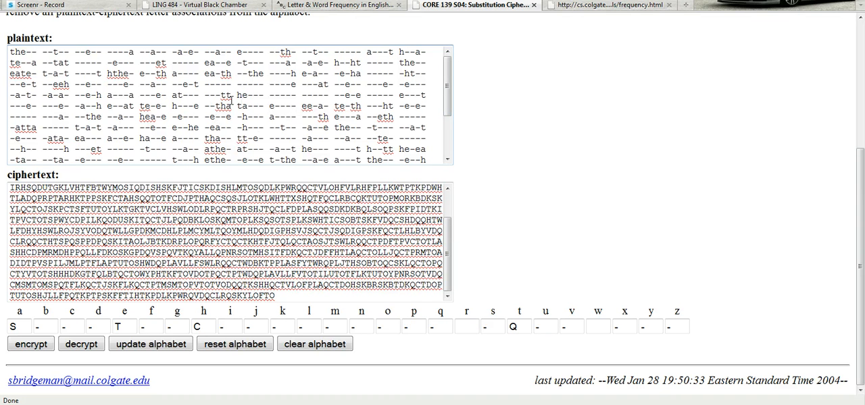
{"action": "mouse_move", "coordinate": [154, 121]}
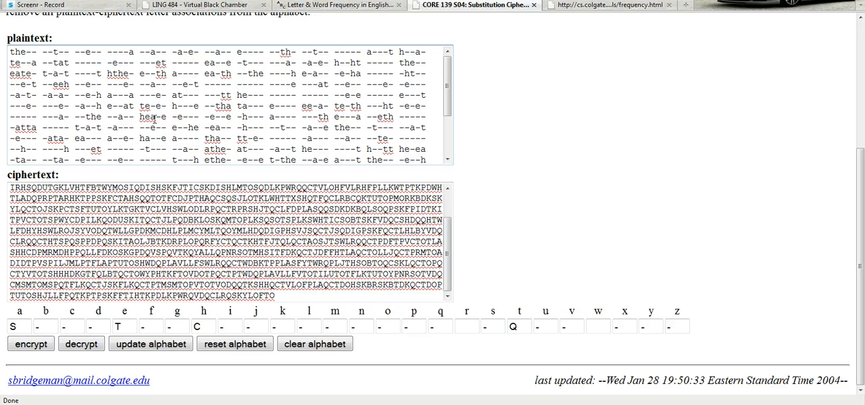
{"action": "mouse_move", "coordinate": [157, 119]}
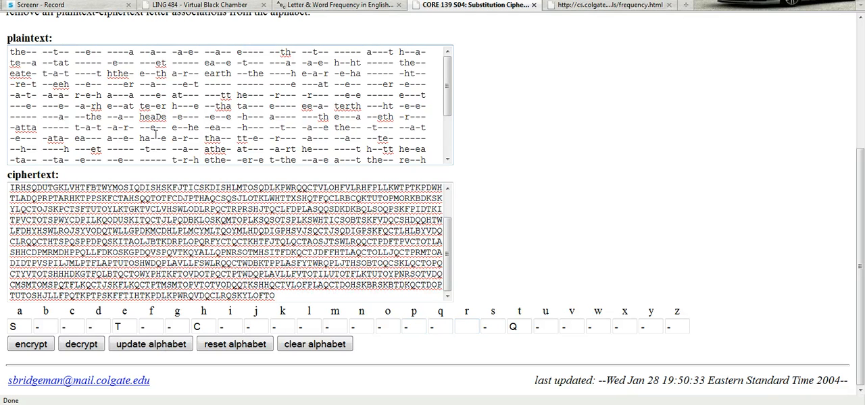
Add key letters W, F and O for b, d and r and decrypt again so r fills in
{"action": "left_click", "coordinate": [150, 344]}
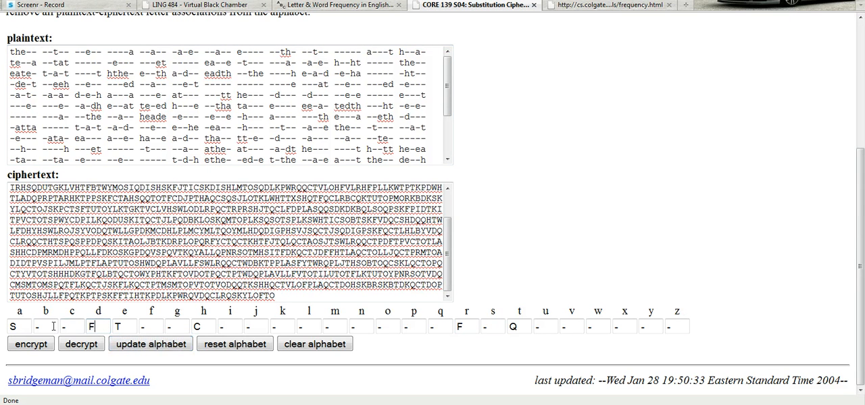
{"action": "left_click", "coordinate": [414, 327]}
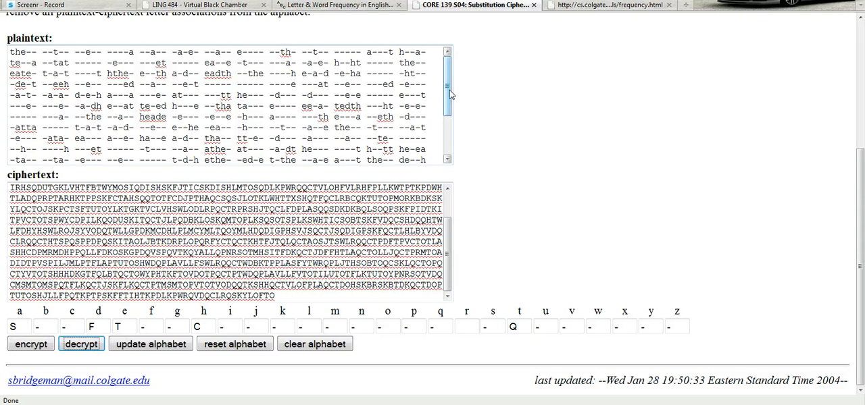
{"action": "scroll", "scroll_direction": "down", "scroll_amount": 3}
{"action": "type", "text": "BR"}
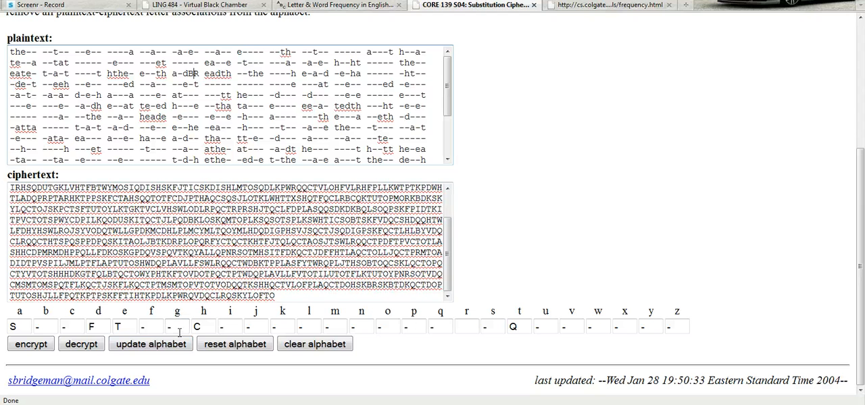
{"action": "left_click", "coordinate": [150, 345]}
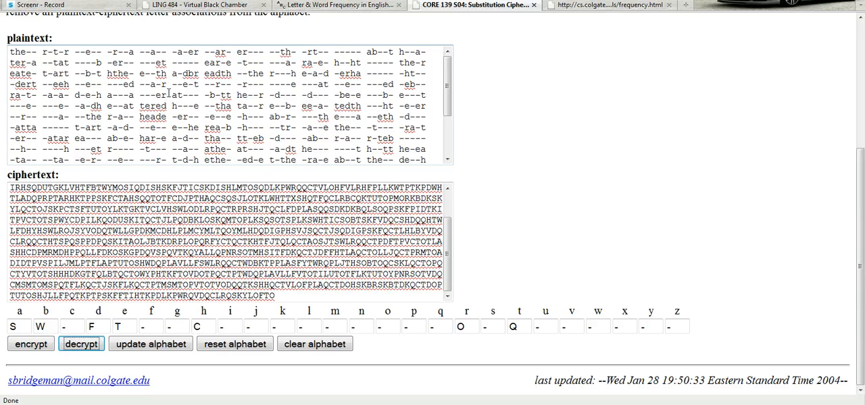
Decrypt, mark letter guesses in the plaintext and update the alphabet so the key begins SWIFT
{"action": "left_click", "coordinate": [81, 344]}
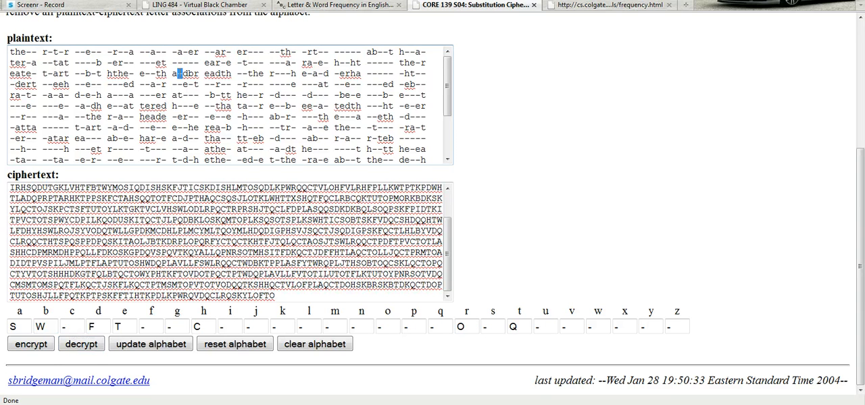
{"action": "left_click", "coordinate": [150, 345]}
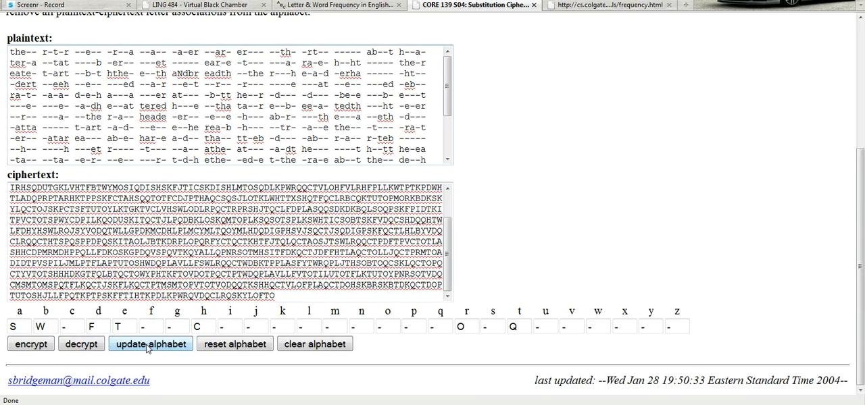
{"action": "left_click", "coordinate": [152, 345]}
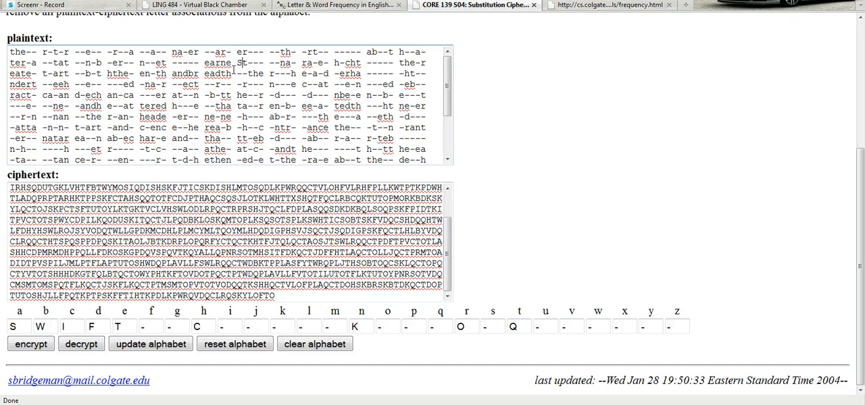
Decrypt with the extended key and apply further plaintext guesses so n, s and d appear
{"action": "left_click", "coordinate": [81, 345]}
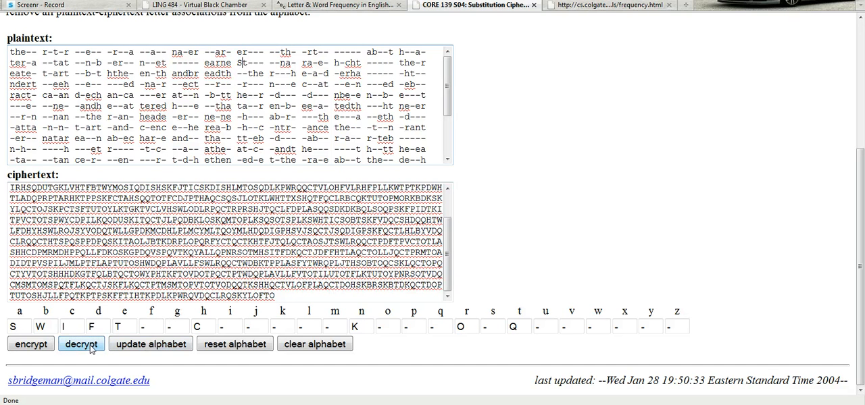
{"action": "left_click", "coordinate": [150, 345]}
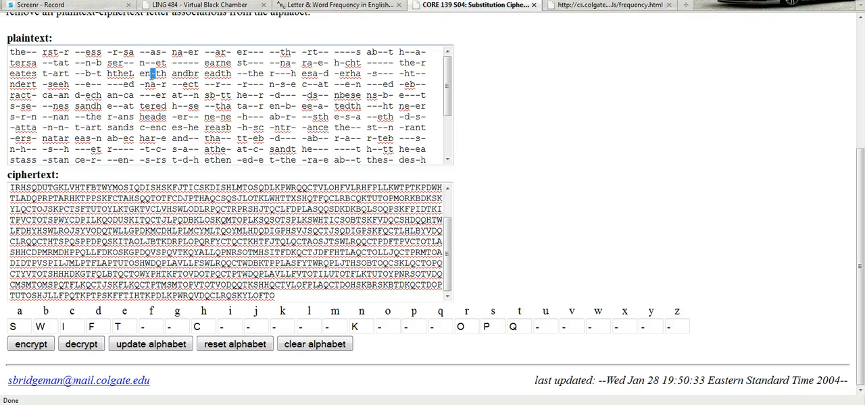
{"action": "left_click", "coordinate": [150, 344]}
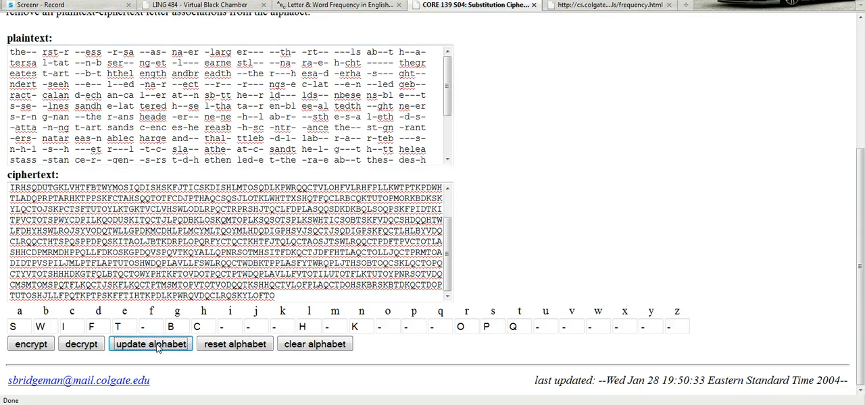
{"action": "mouse_move", "coordinate": [161, 312]}
{"action": "type", "text": "A"}
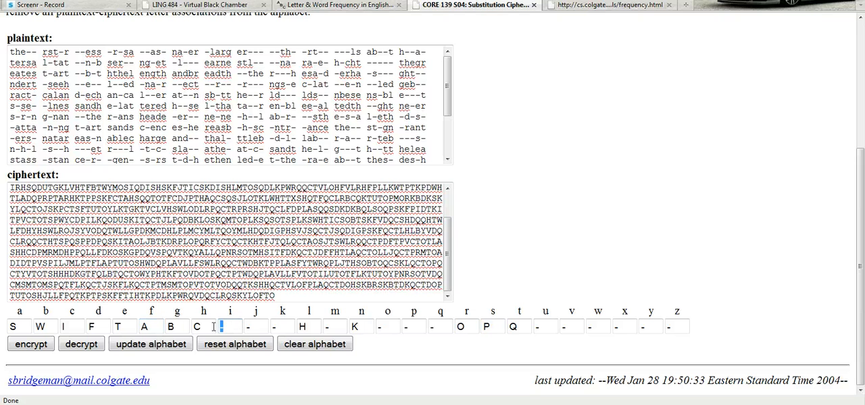
Fill the remaining key boxes with E, J, L and decrypt the whole message into readable English
{"action": "type", "text": "E"}
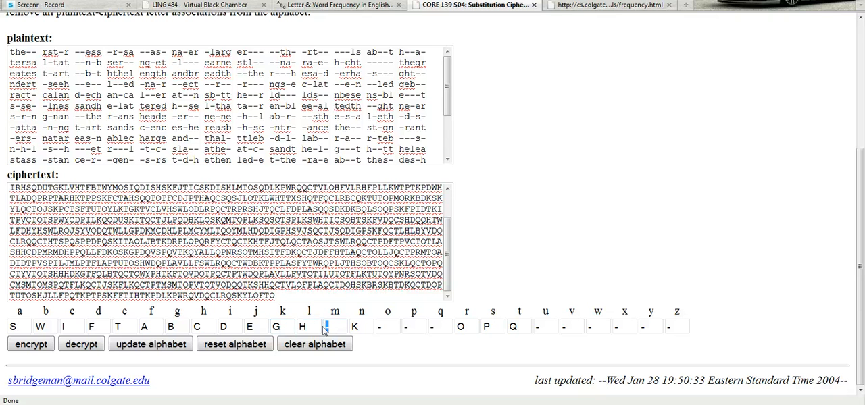
{"action": "type", "text": "J"}
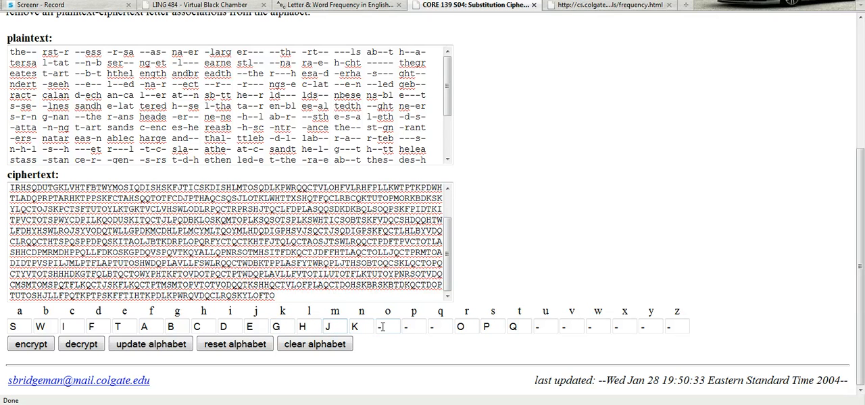
{"action": "type", "text": "L"}
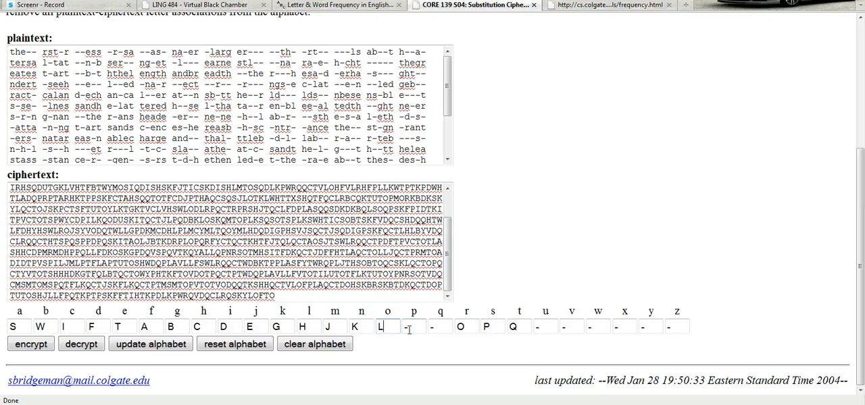
{"action": "left_click", "coordinate": [413, 327]}
{"action": "type", "text": "M"}
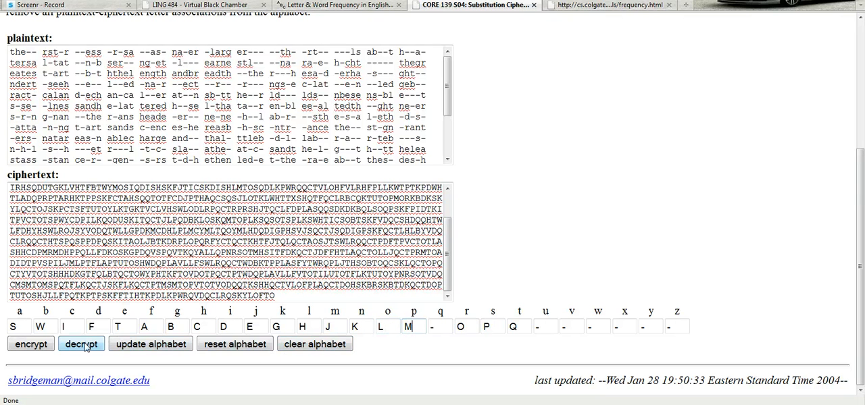
{"action": "left_click", "coordinate": [81, 344]}
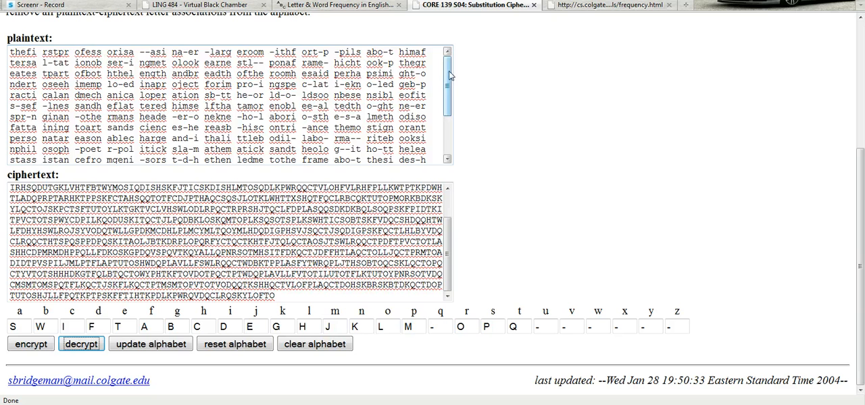
{"action": "scroll", "scroll_direction": "down", "scroll_amount": 3}
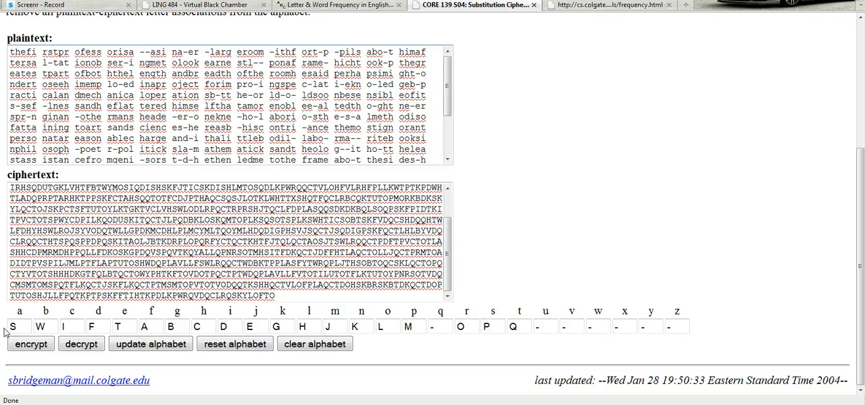
{"action": "mouse_move", "coordinate": [186, 400]}
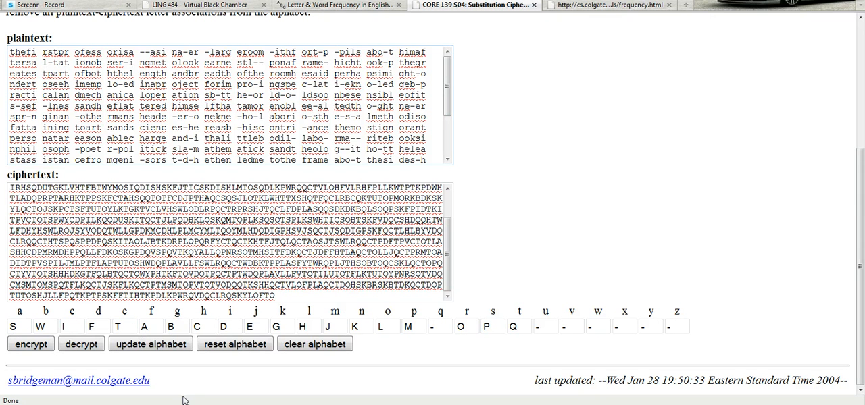